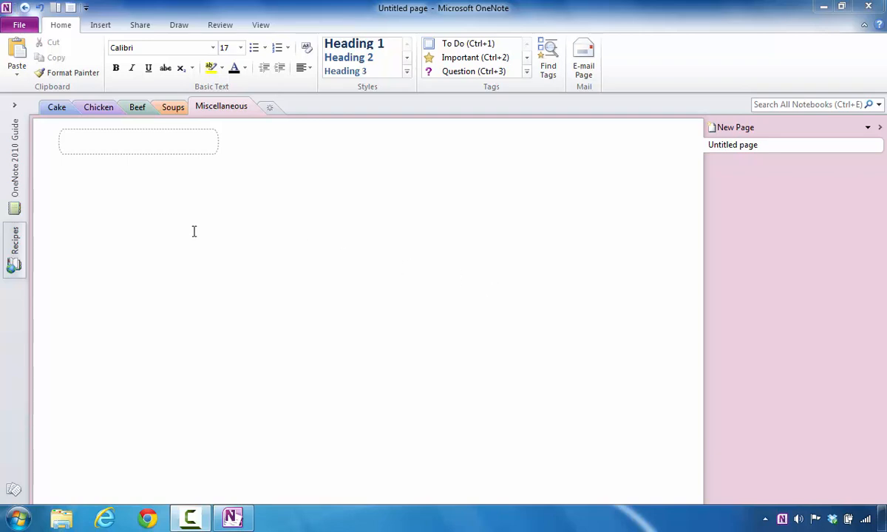
pyautogui.moveTo(159, 296)
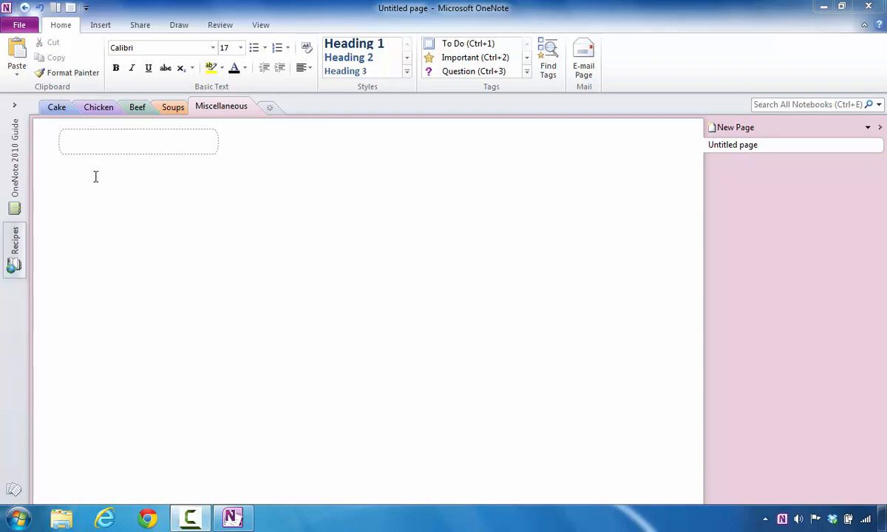
pyautogui.moveTo(96, 183)
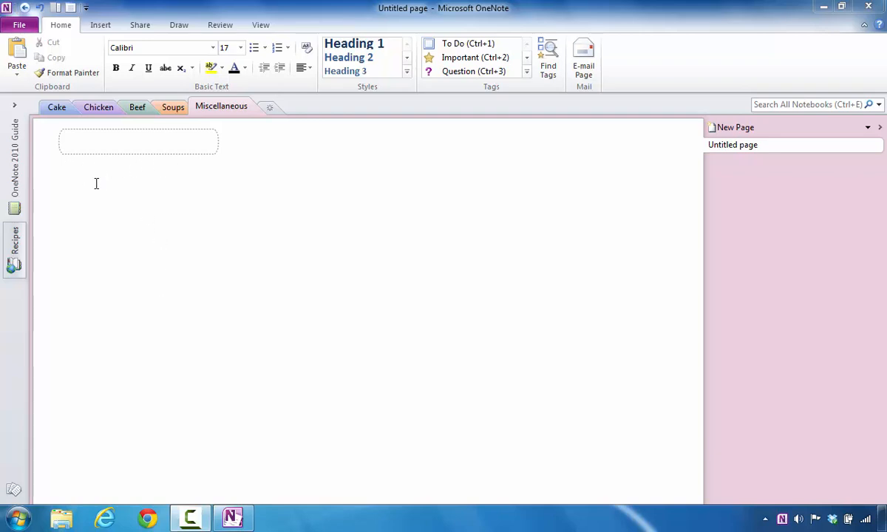
pyautogui.moveTo(107, 162)
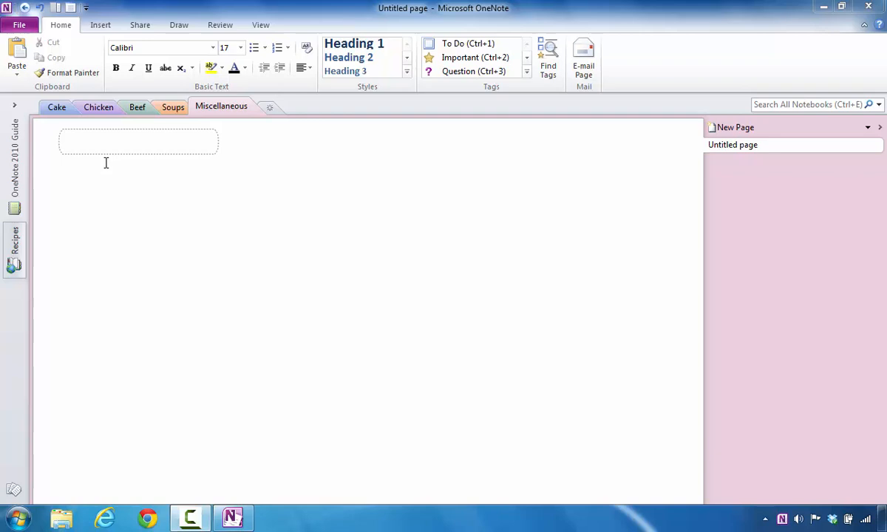
pyautogui.moveTo(130, 162)
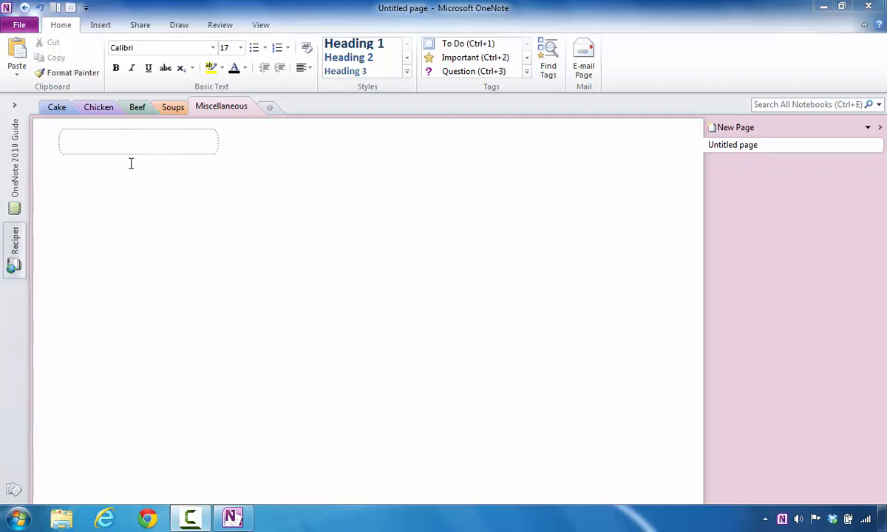
pyautogui.moveTo(222, 167)
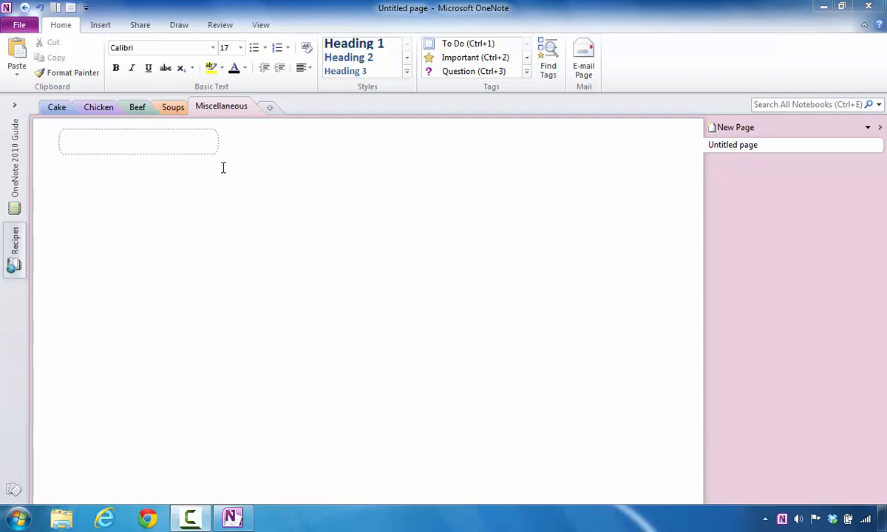
pyautogui.moveTo(872, 132)
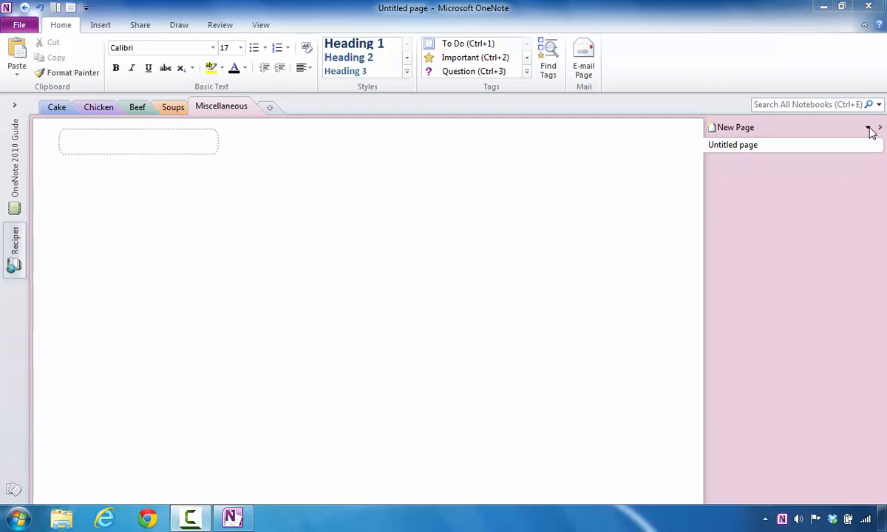
# - Show the Templates pane from the New Page choices
pyautogui.click(878, 128)
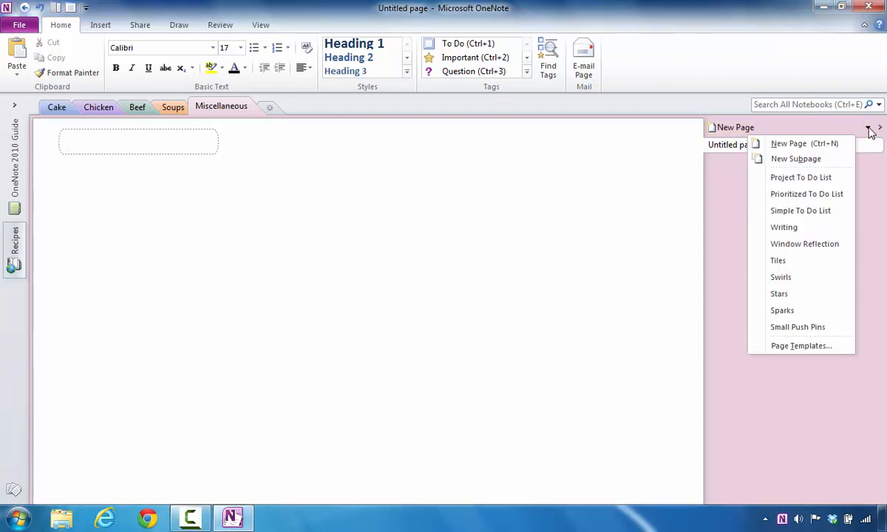
pyautogui.moveTo(781, 277)
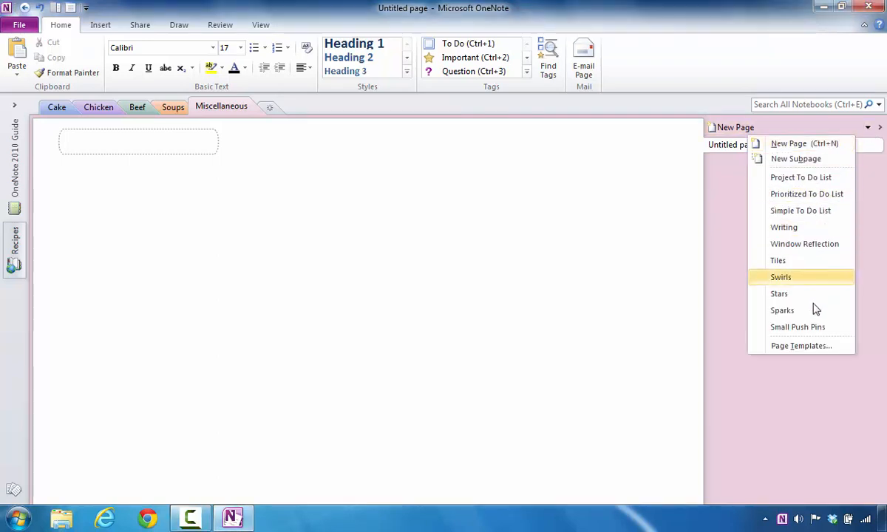
pyautogui.click(801, 346)
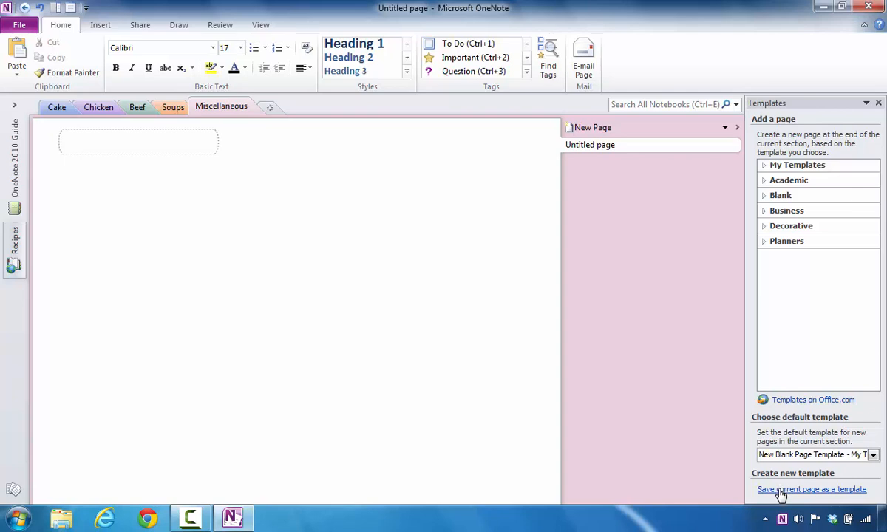
# - Save the empty page as a custom template named 'Blank Page Template'
pyautogui.click(811, 487)
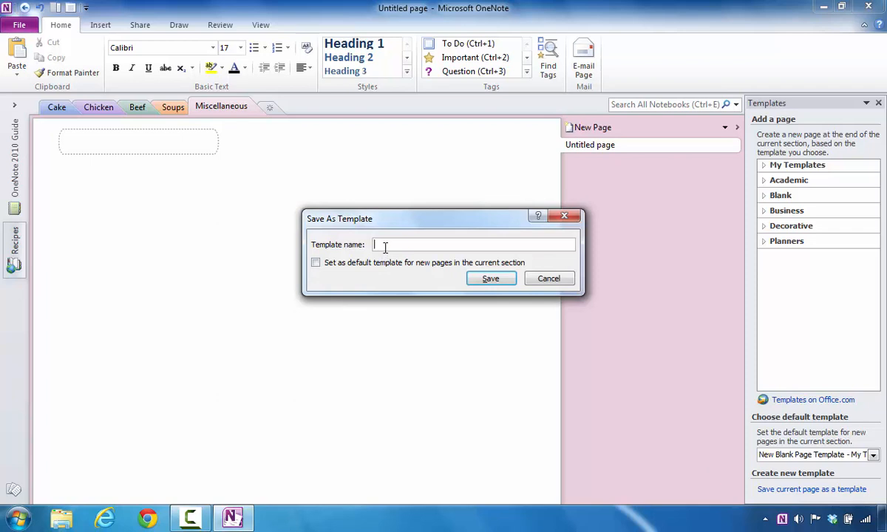
pyautogui.write('Blank')
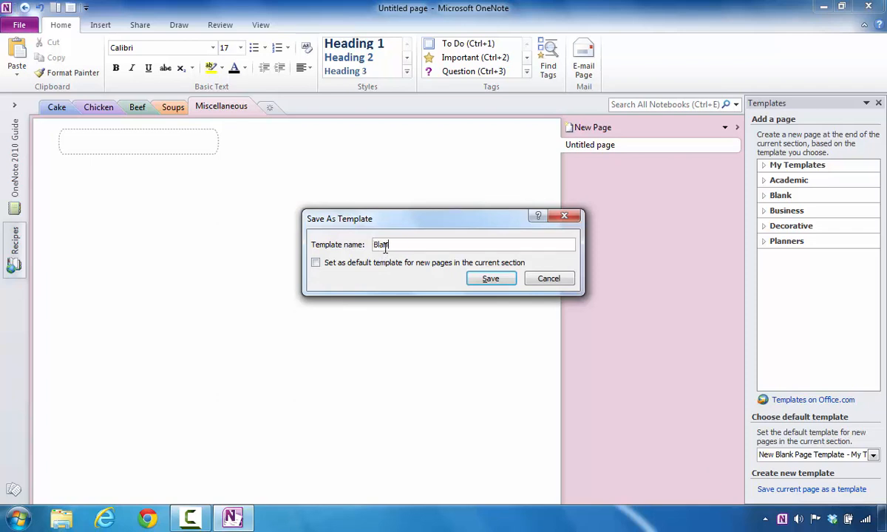
pyautogui.write('Page')
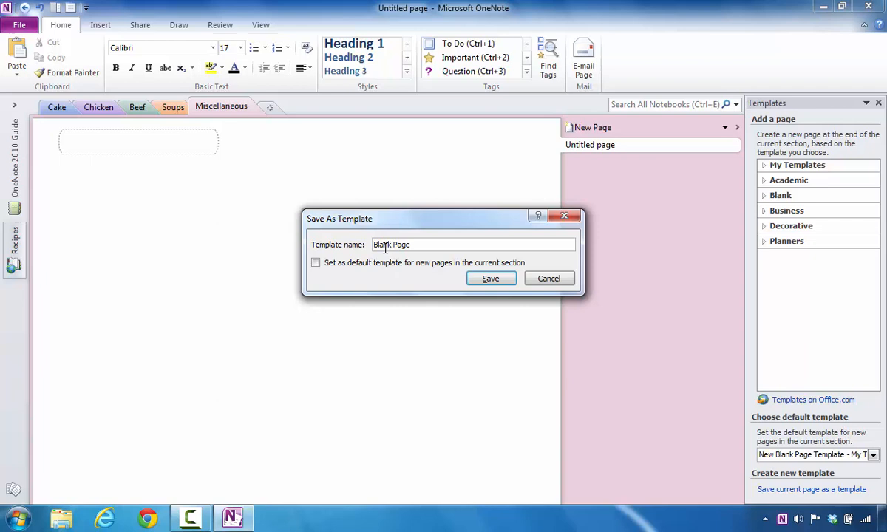
pyautogui.write('Template')
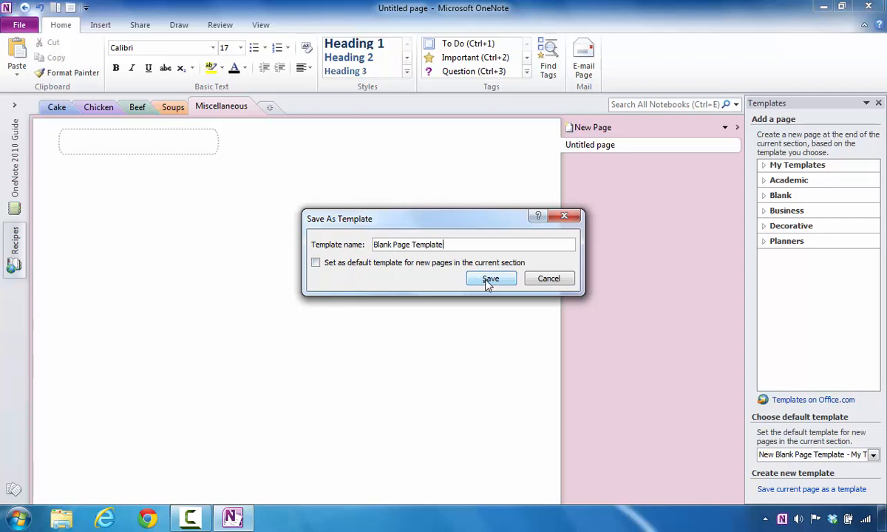
pyautogui.click(490, 278)
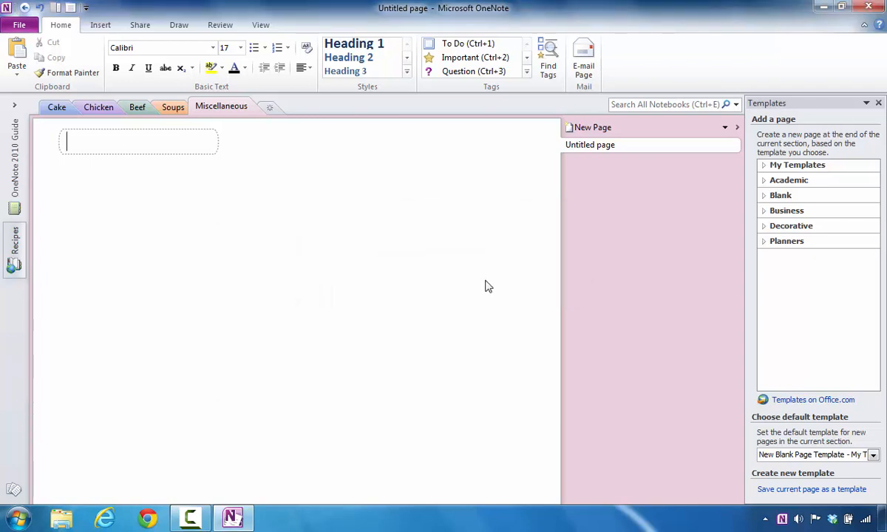
pyautogui.moveTo(575, 162)
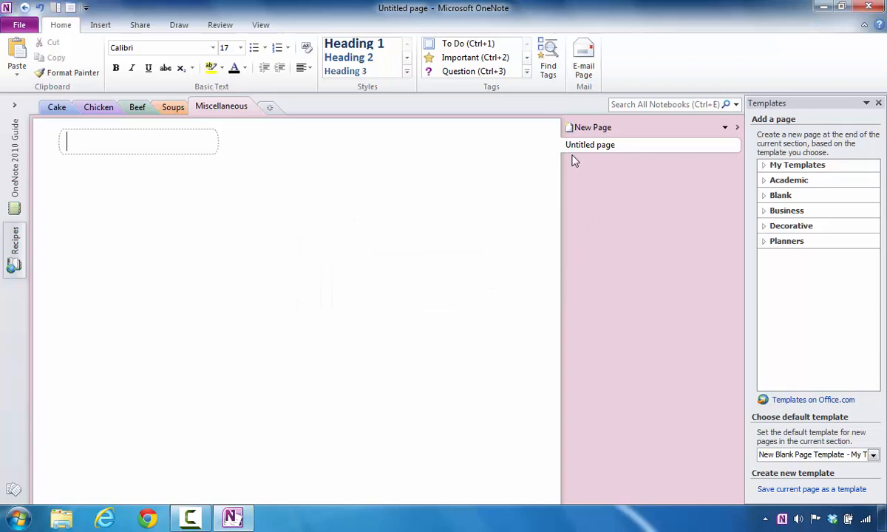
pyautogui.click(591, 127)
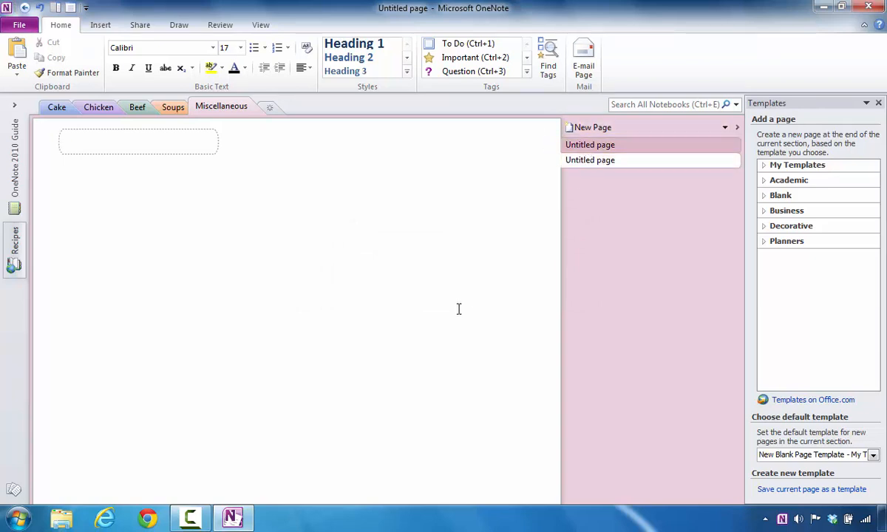
pyautogui.moveTo(107, 184)
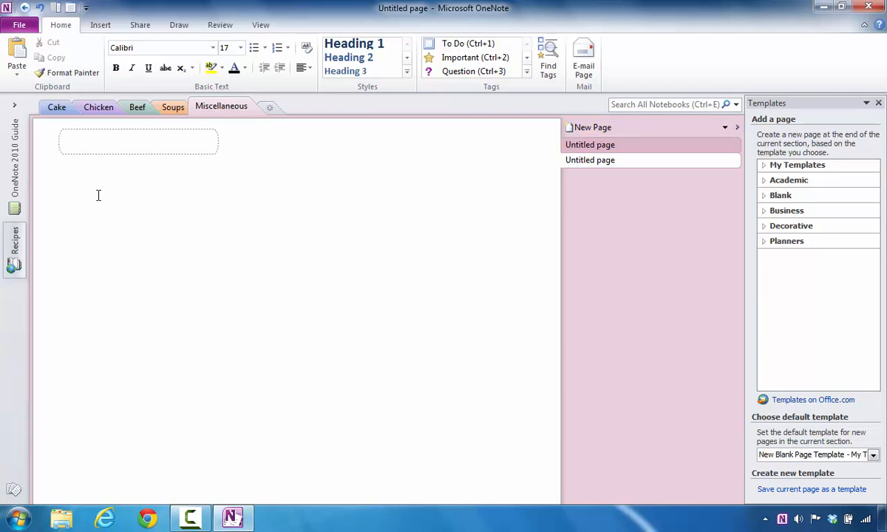
pyautogui.moveTo(126, 198)
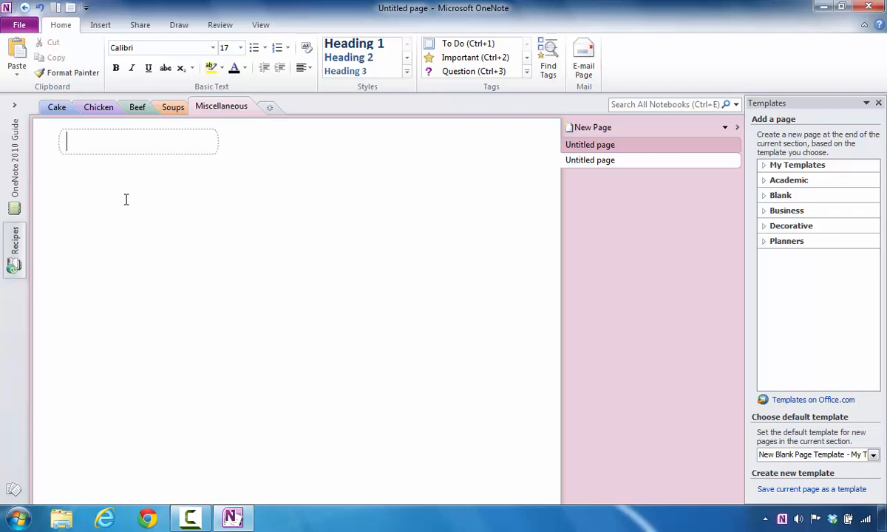
pyautogui.moveTo(414, 236)
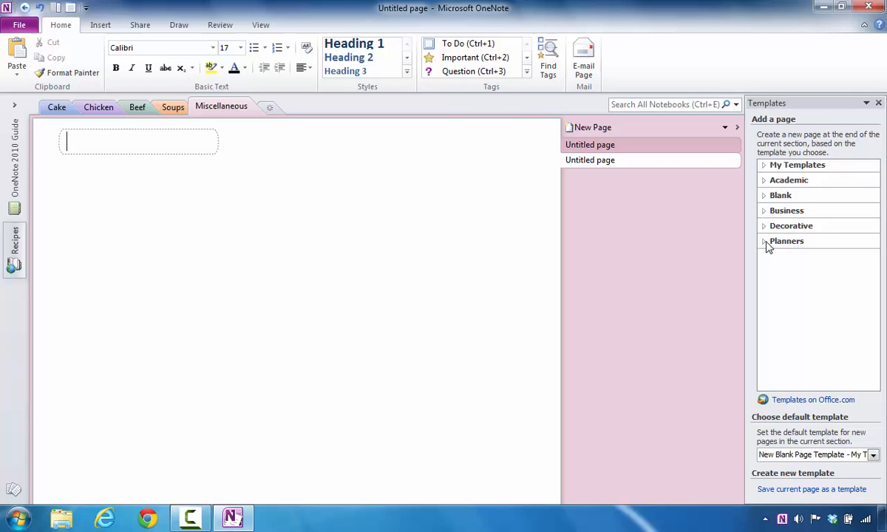
# - Add a Simple To Do List page from Planners and retitle it 'Latisha's To Do List'
pyautogui.click(787, 240)
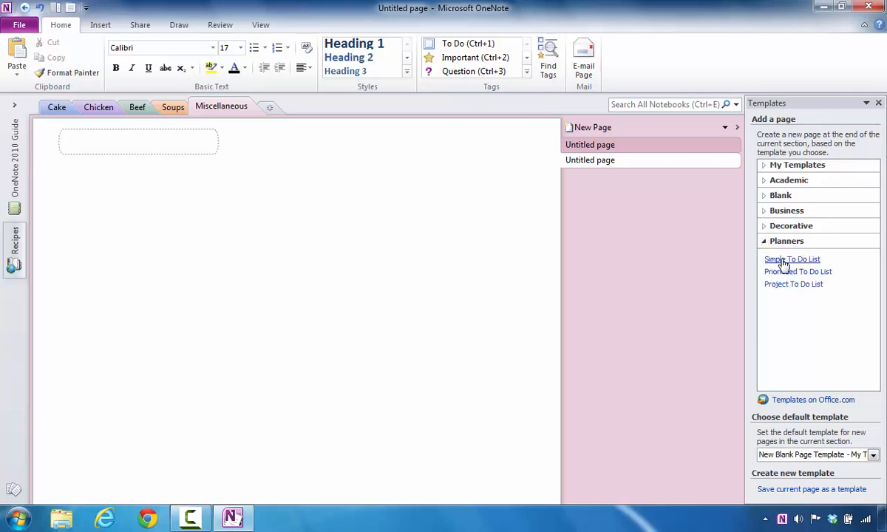
pyautogui.click(792, 258)
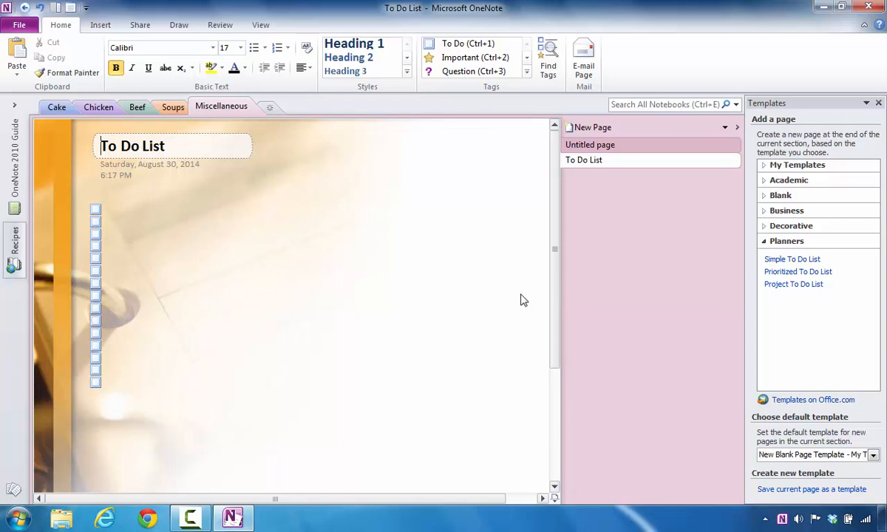
pyautogui.click(284, 246)
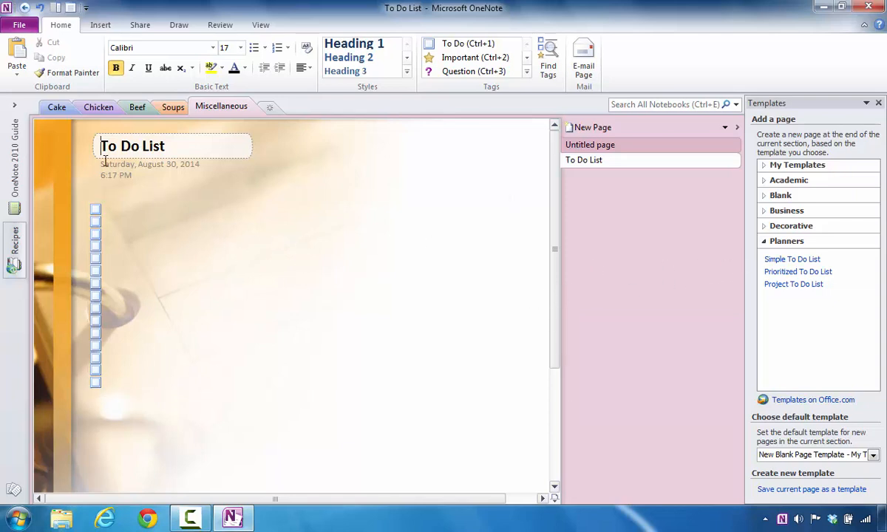
pyautogui.write('La')
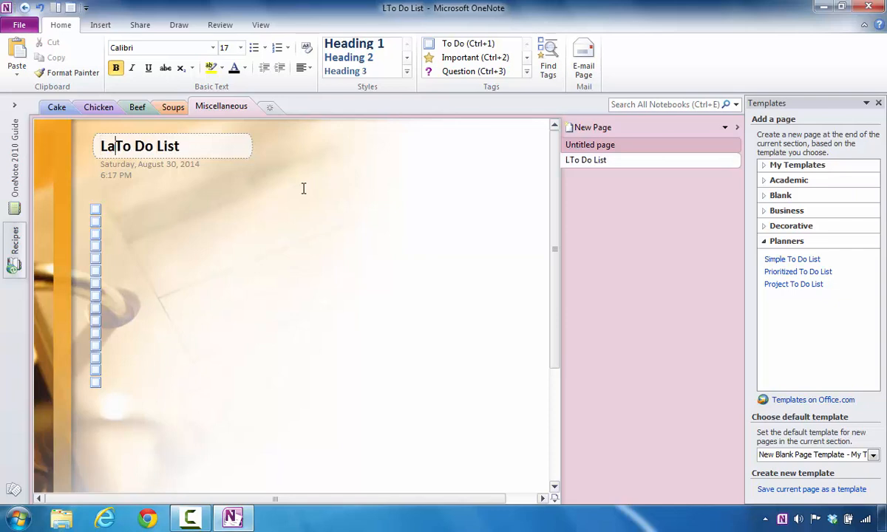
pyautogui.write("atisha's")
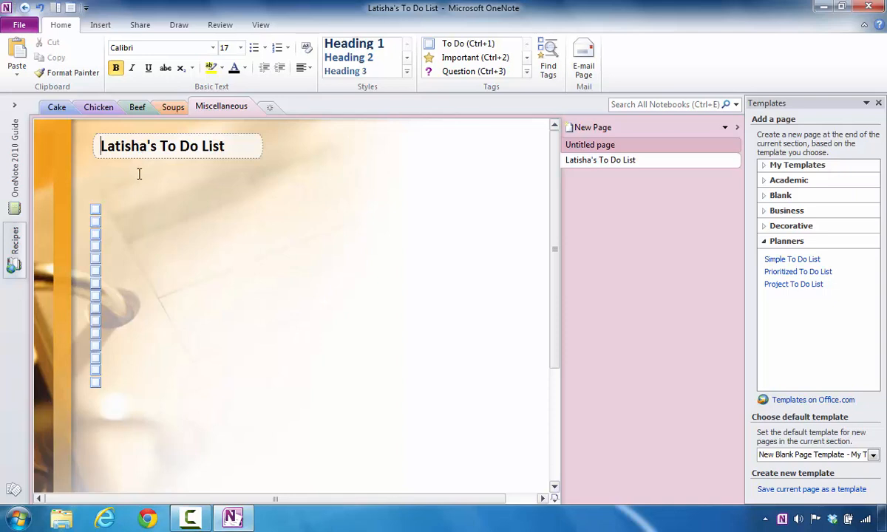
pyautogui.click(168, 218)
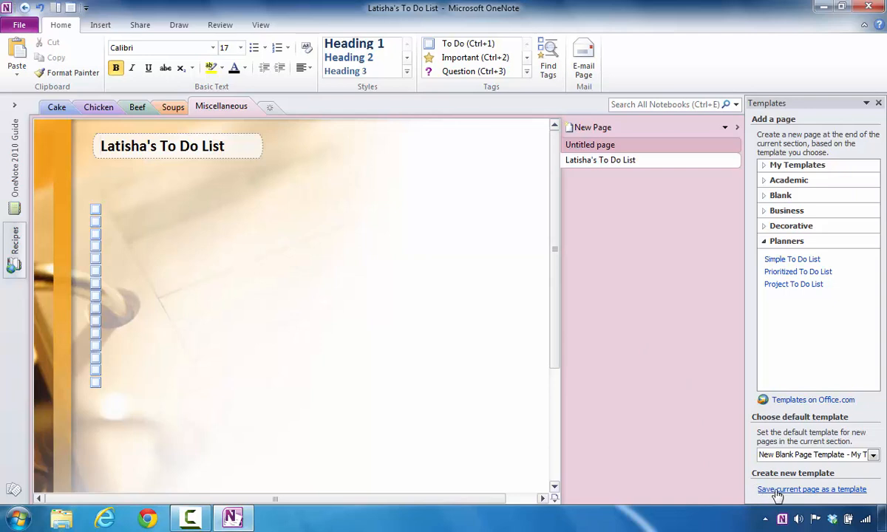
# - Save the page as template 'Latisha's To Do List', ticked as the default for new pages
pyautogui.click(811, 487)
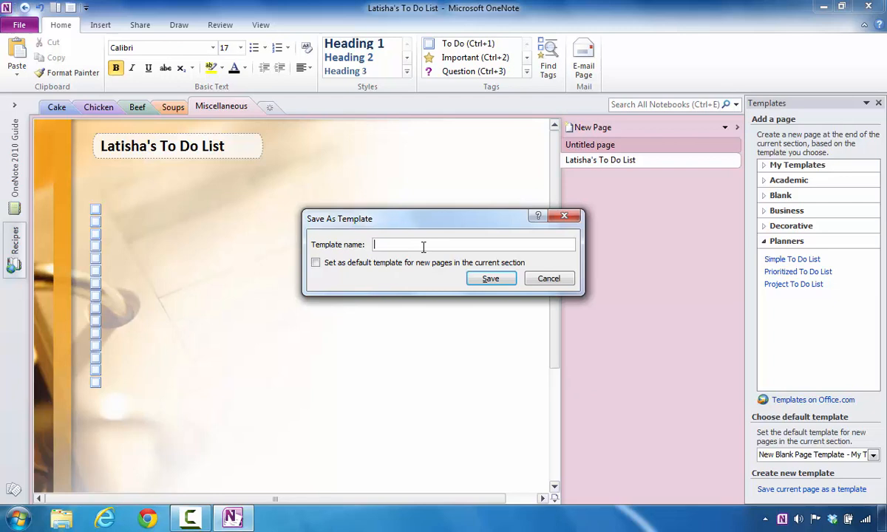
pyautogui.write('Latisha')
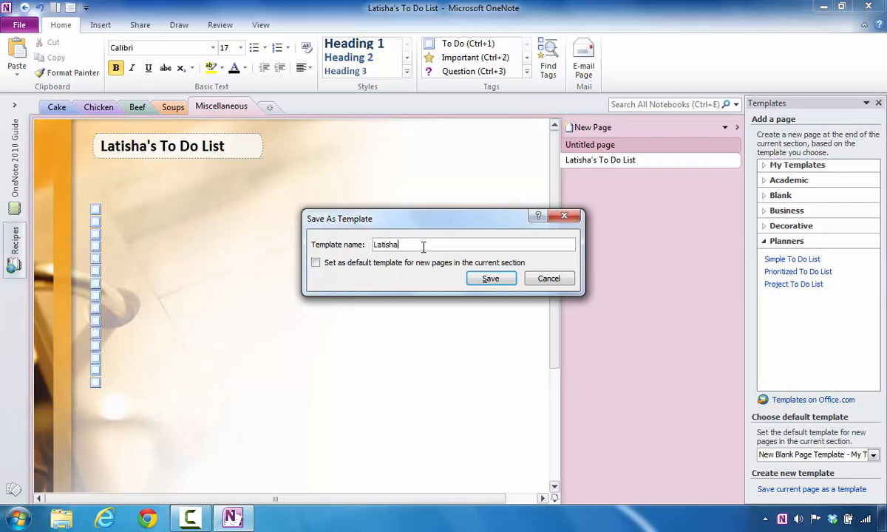
pyautogui.write("'s To Do")
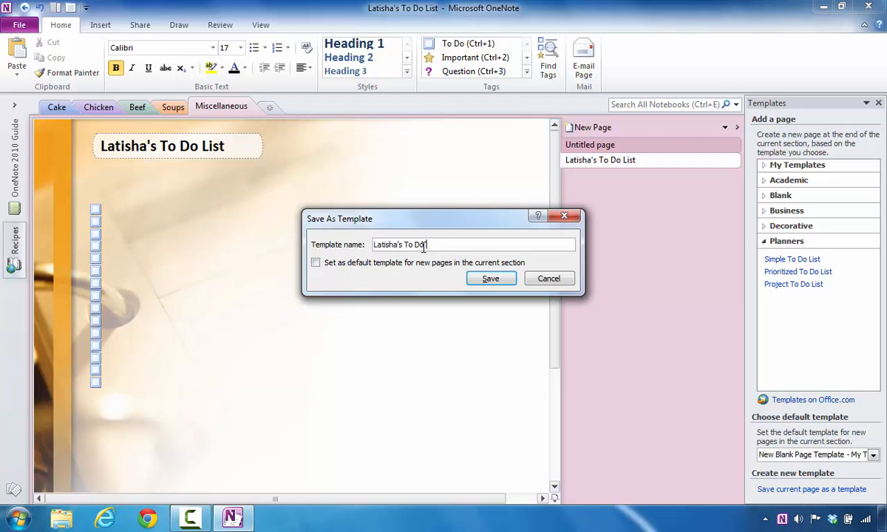
pyautogui.write('List')
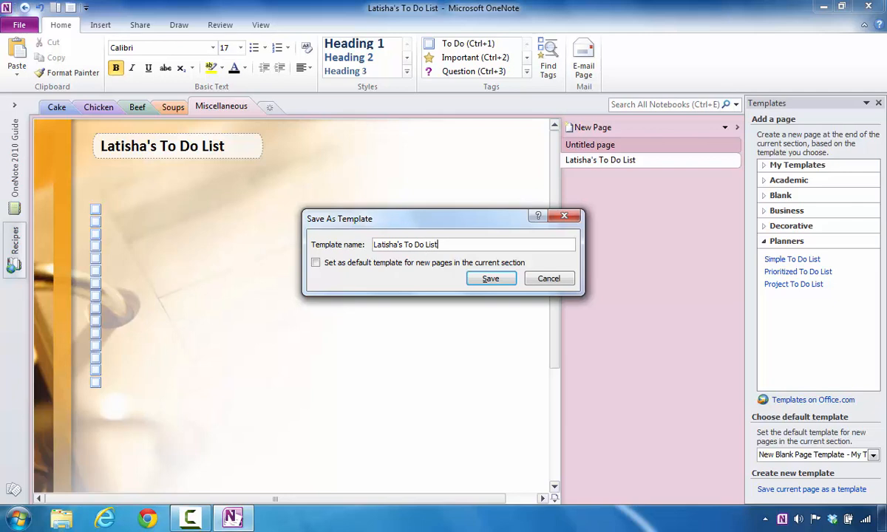
pyautogui.click(316, 263)
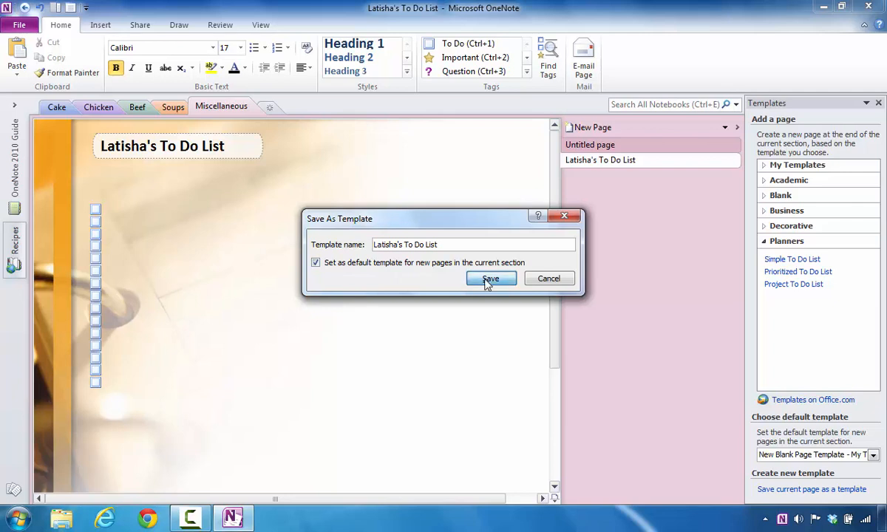
pyautogui.click(490, 278)
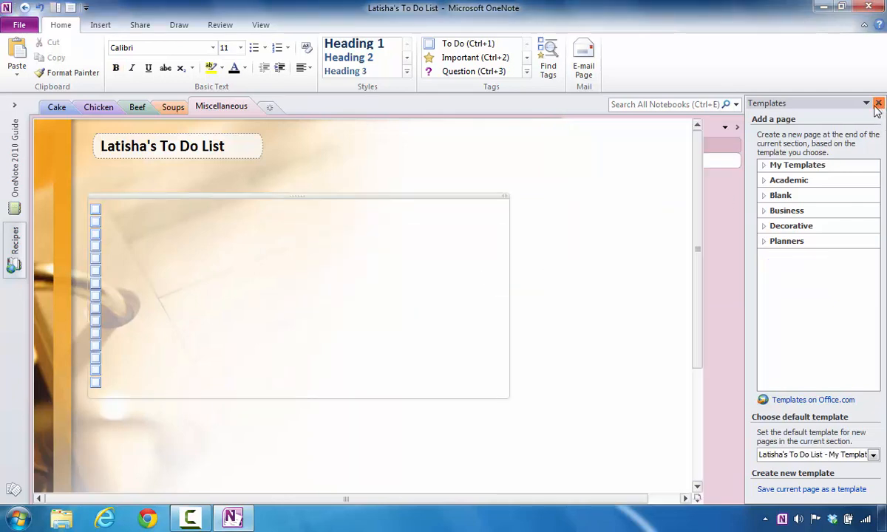
# - Close the Templates pane, returning to the empty untitled page
pyautogui.click(878, 103)
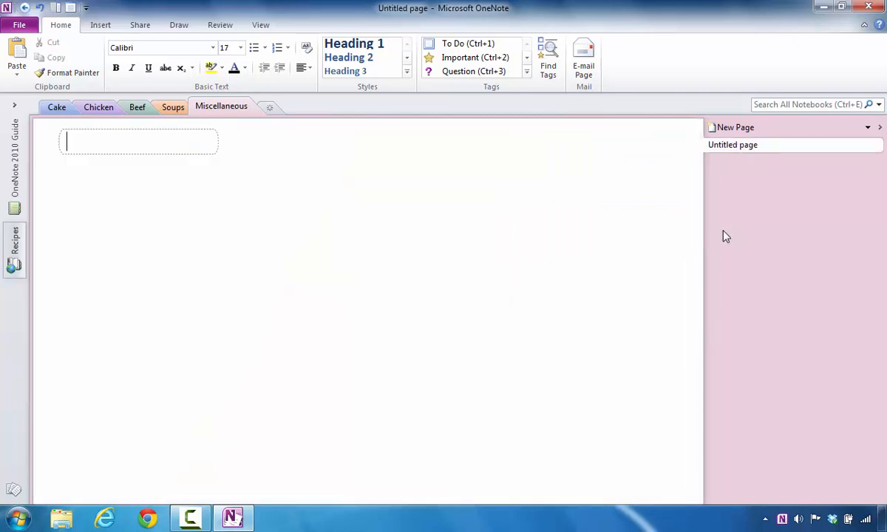
pyautogui.moveTo(188, 227)
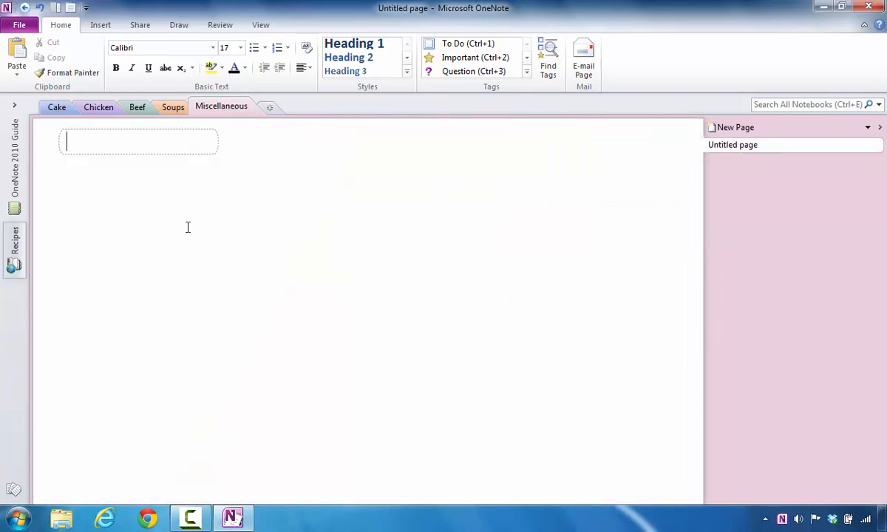